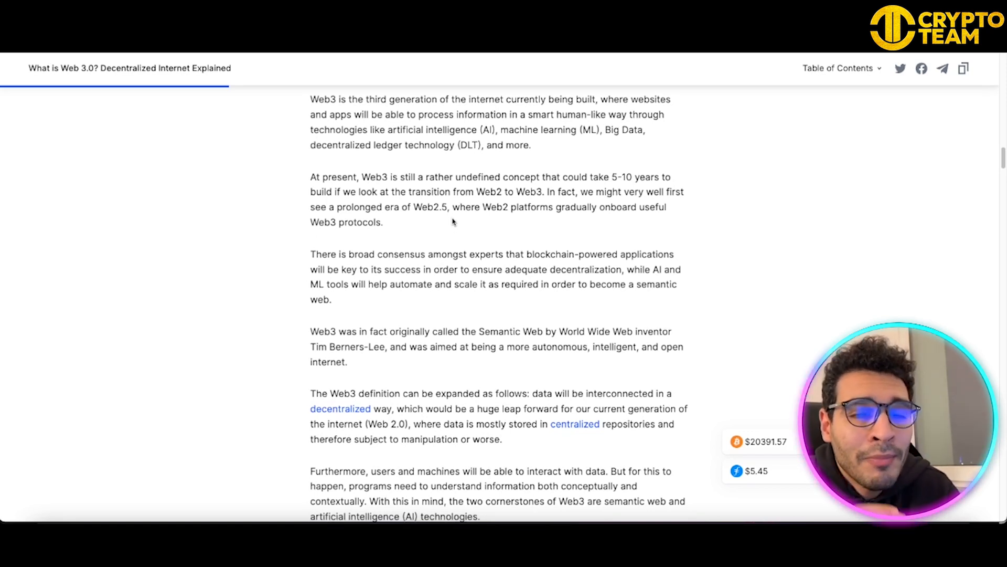
{"action": "scroll", "scroll_direction": "down", "scroll_amount": 3}
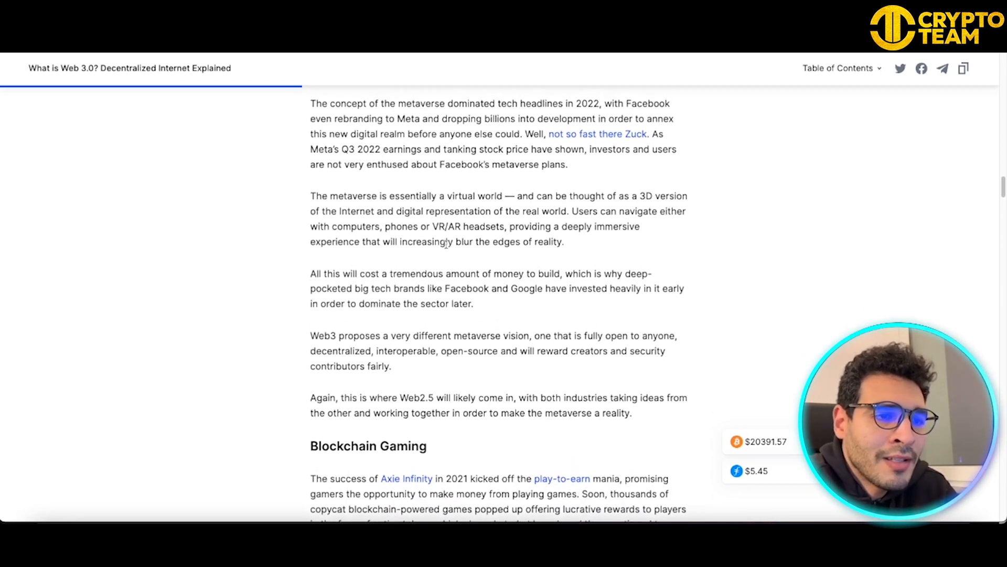
{"action": "scroll", "scroll_direction": "down", "scroll_amount": 3}
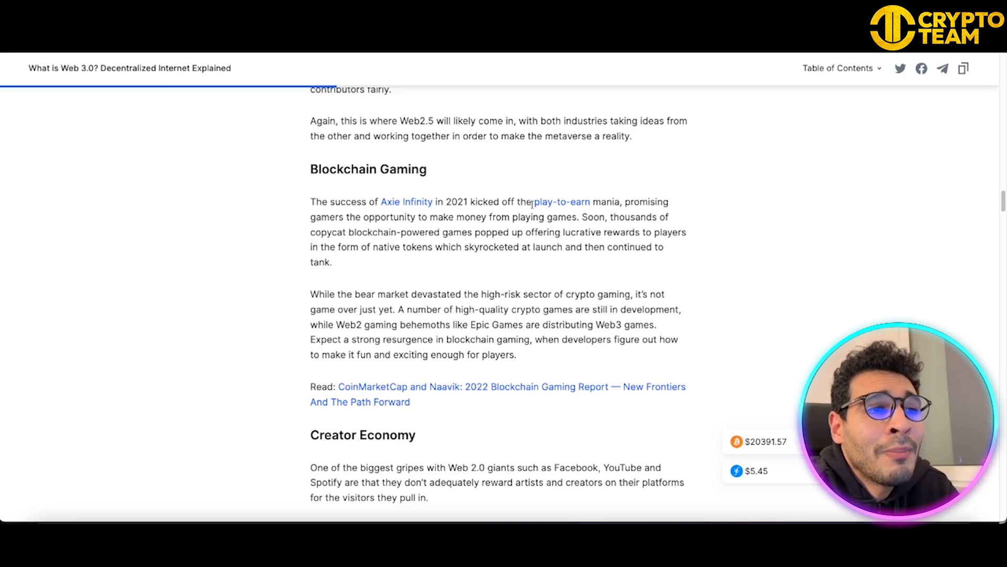
{"action": "scroll", "scroll_direction": "down", "scroll_amount": 3}
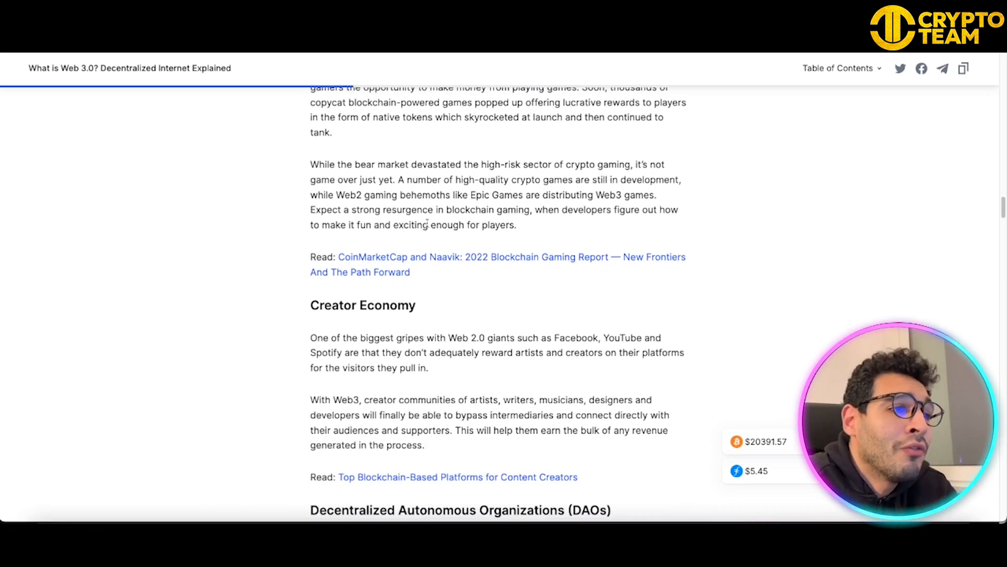
{"action": "scroll", "scroll_direction": "down", "scroll_amount": 3}
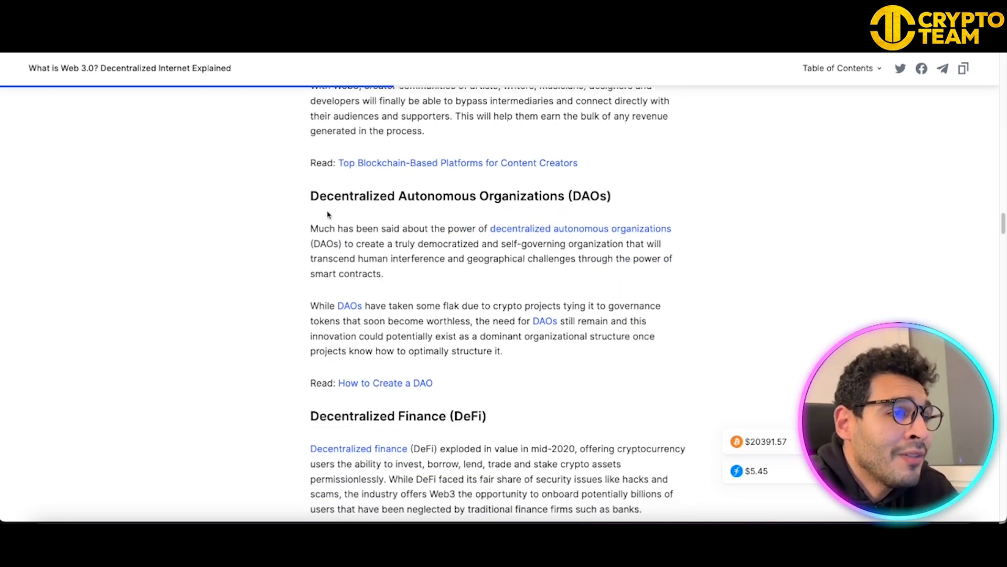
{"action": "scroll", "scroll_direction": "down", "scroll_amount": 3}
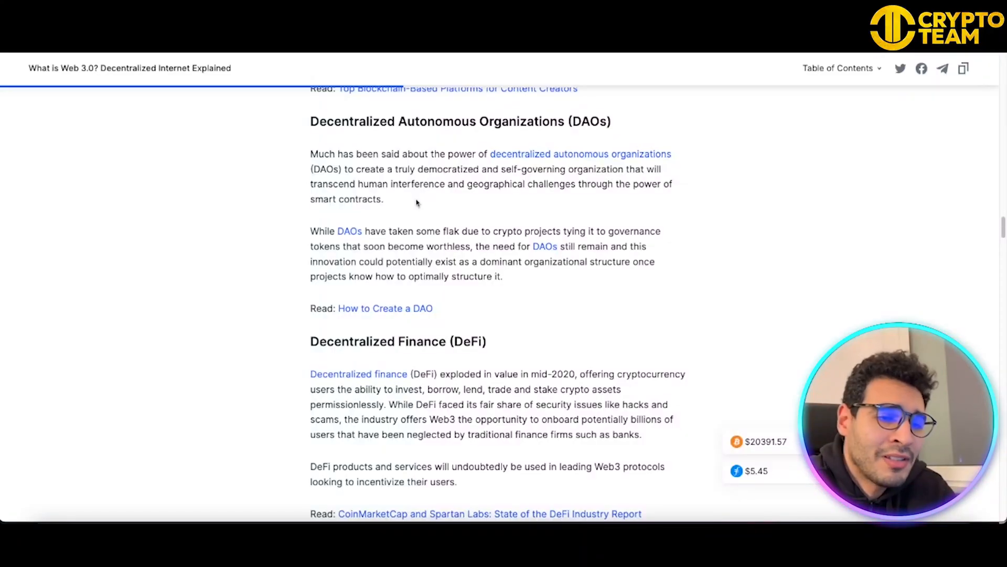
{"action": "scroll", "scroll_direction": "down", "scroll_amount": 3}
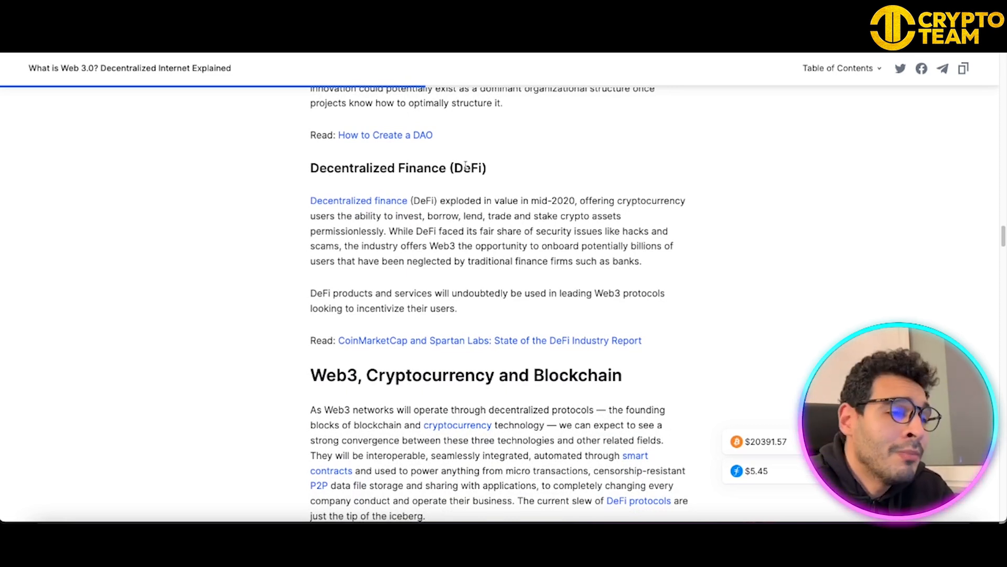